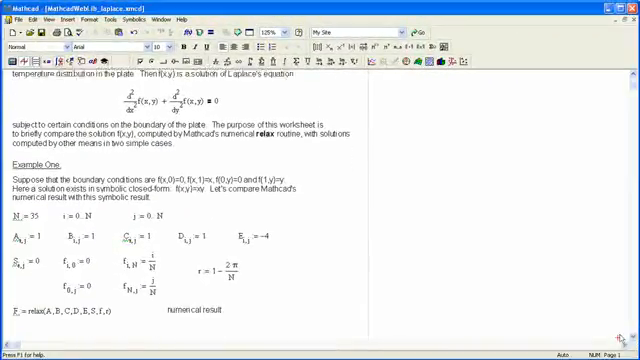
Step: Scroll the Laplace worksheet past the surface and contour plots to the page 3 series derivation
scroll(down, 3)
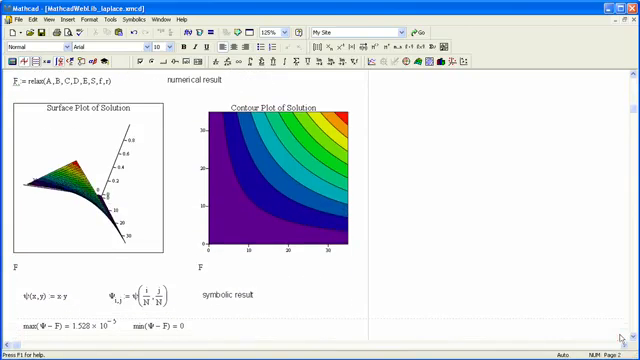
scroll(down, 3)
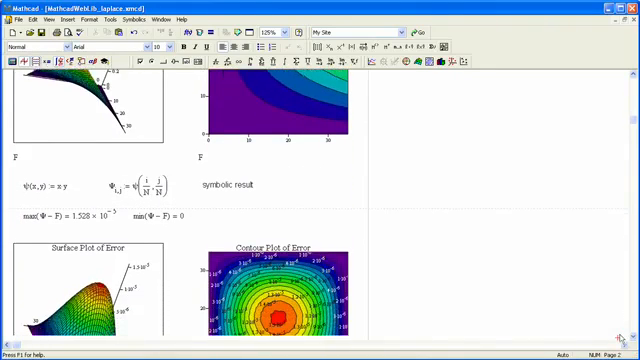
scroll(down, 3)
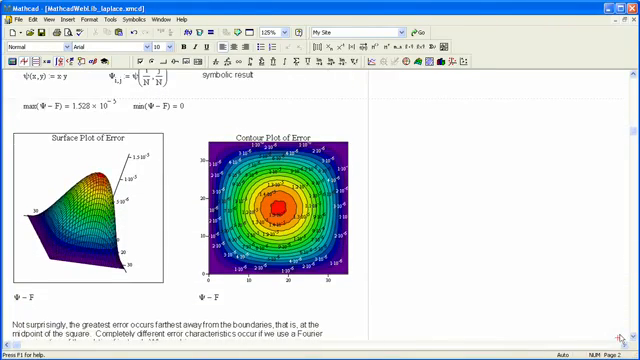
scroll(up, 3)
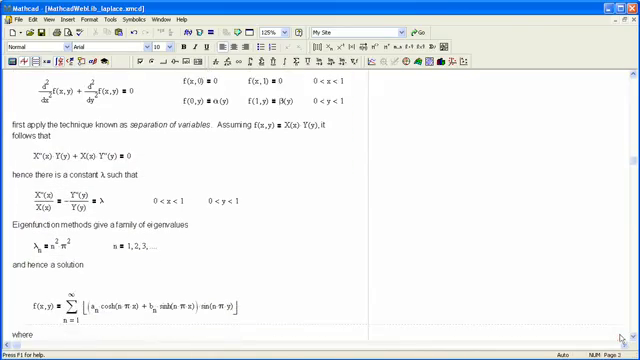
scroll(down, 3)
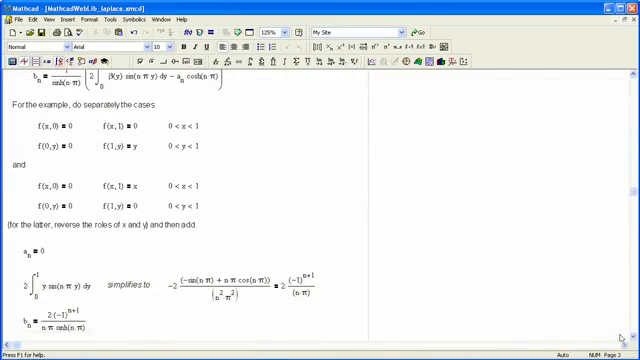
scroll(down, 3)
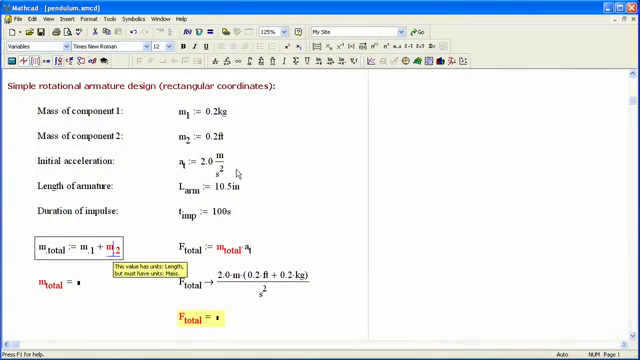
Step: Click the m_total expression to reveal the units-mismatch tooltip
click(200, 130)
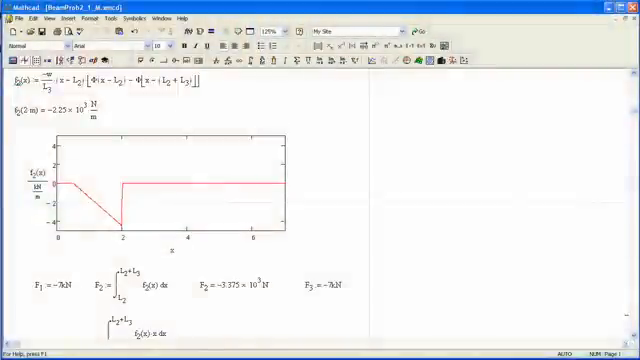
Step: Scroll from the f2(x) load plot down to the support reaction solve block
scroll(down, 3)
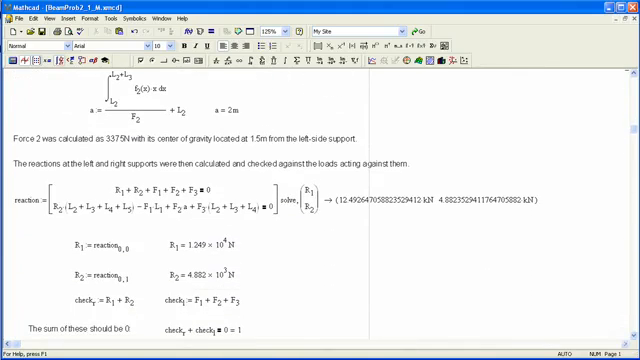
scroll(down, 3)
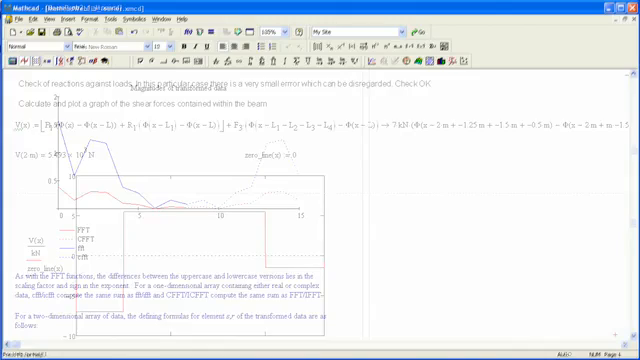
Step: Scroll past the CFFT/ICFFT formulas to the 2D rectangular window section
scroll(down, 3)
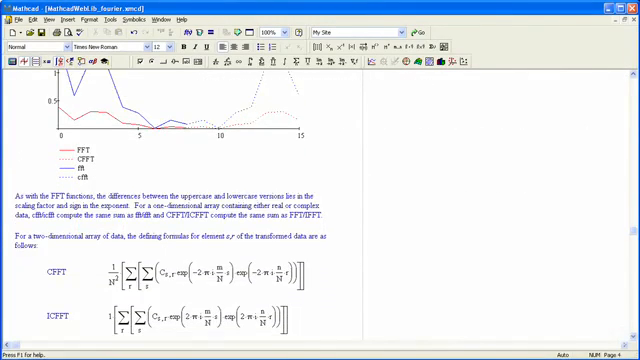
scroll(down, 3)
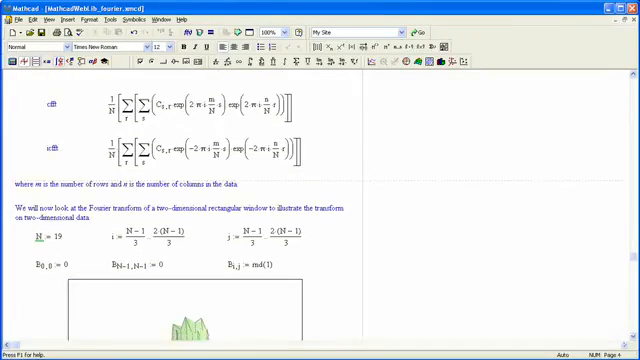
scroll(down, 3)
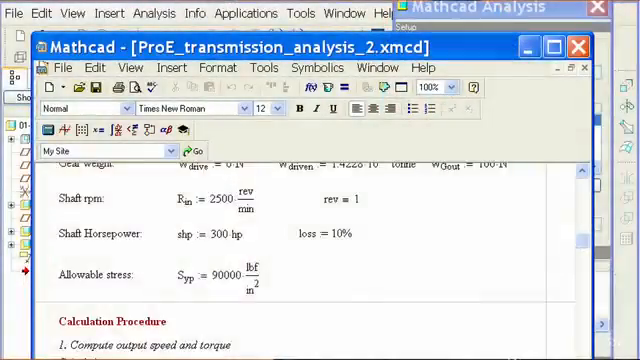
Step: Scroll through the transmission worksheet's gear weights, speed, horsepower and stress inputs
scroll(down, 3)
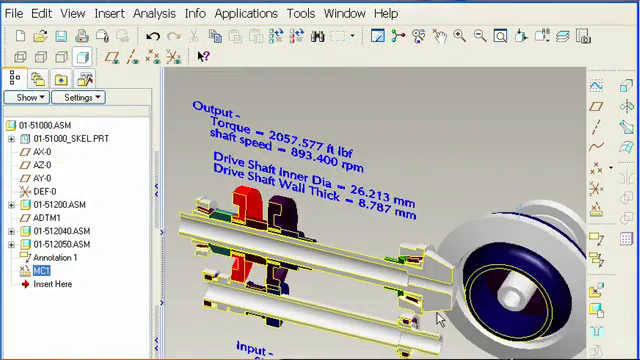
Step: Open the assembly's Parameters dialog from the Tools menu
click(300, 13)
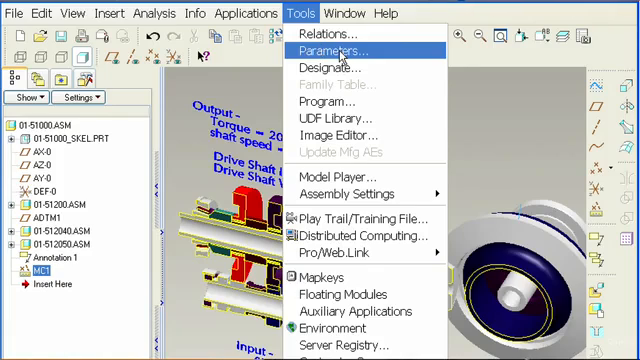
click(338, 50)
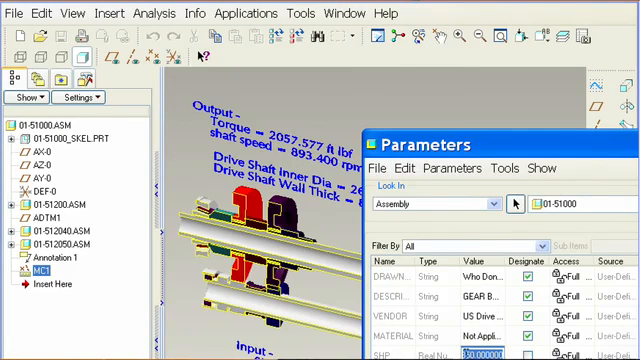